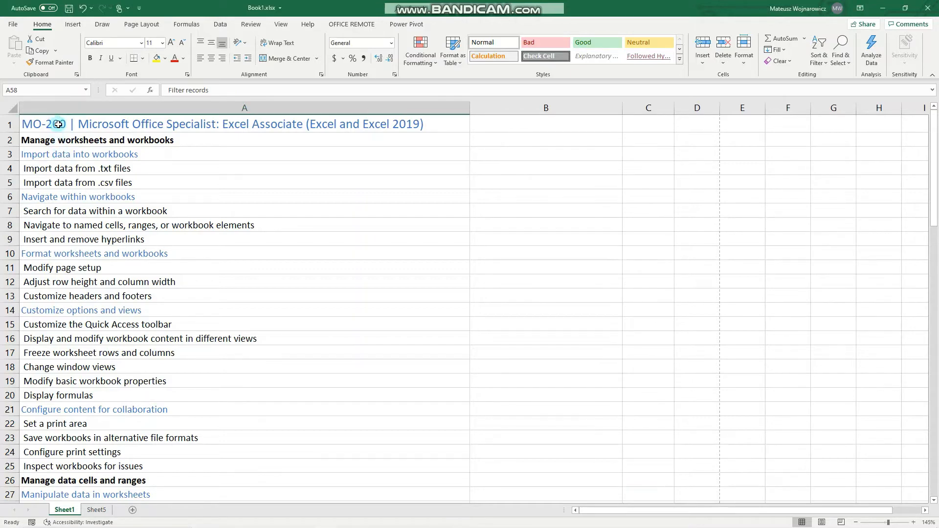
Scroll the topic list and switch to the Manage tables and table data sheet.
scroll(down, 3)
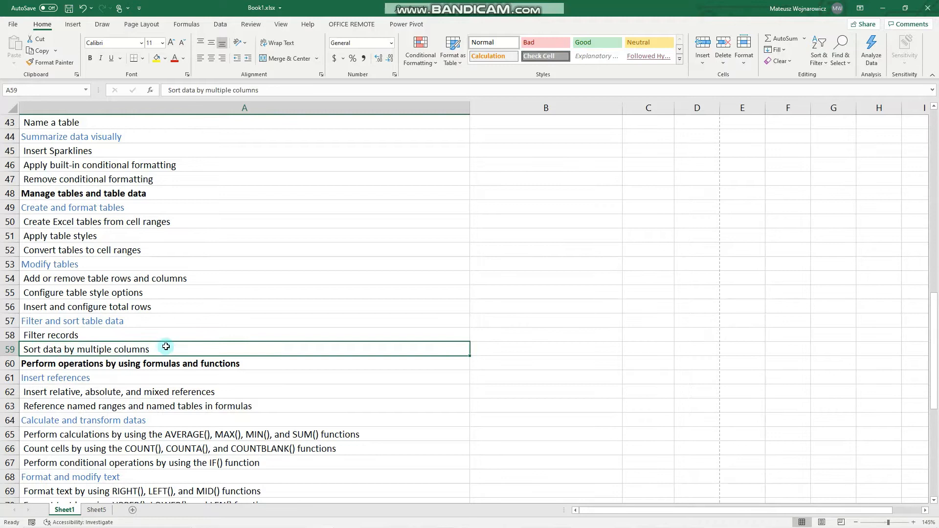
click(83, 193)
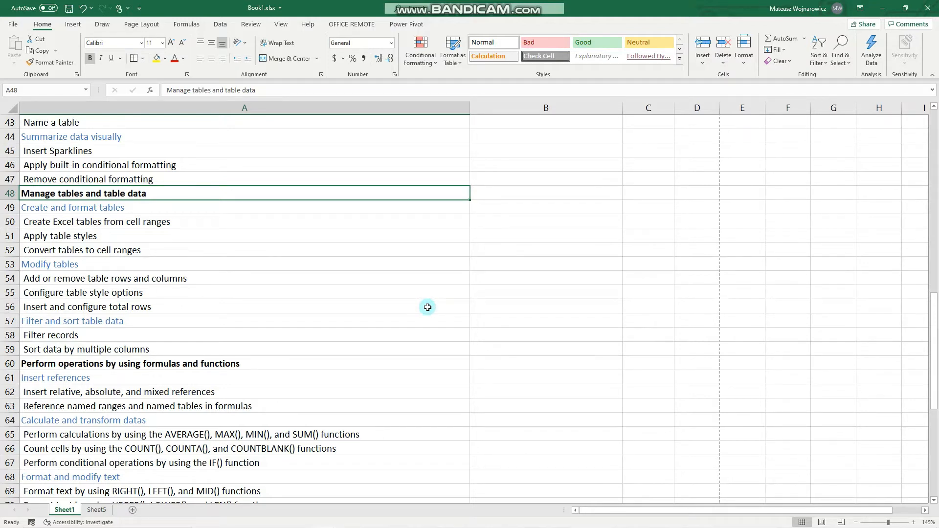
click(95, 510)
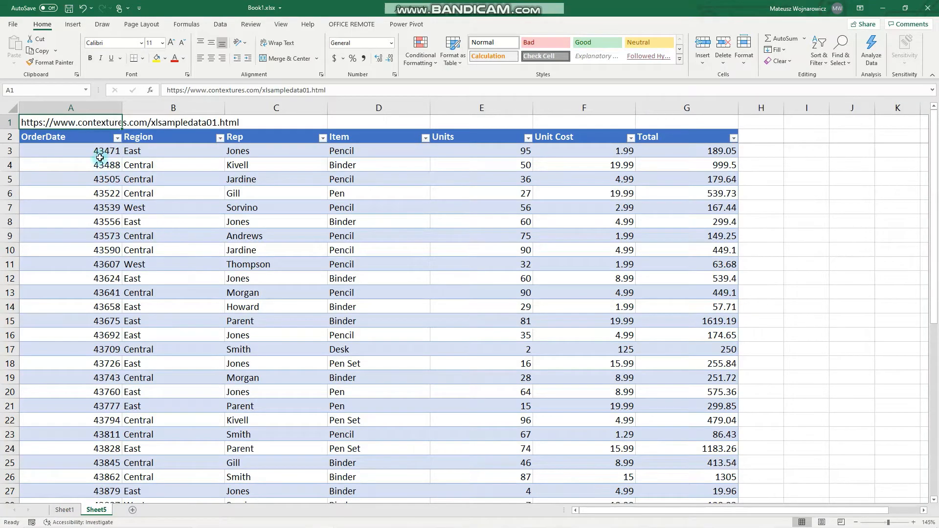
mouse_move(501, 342)
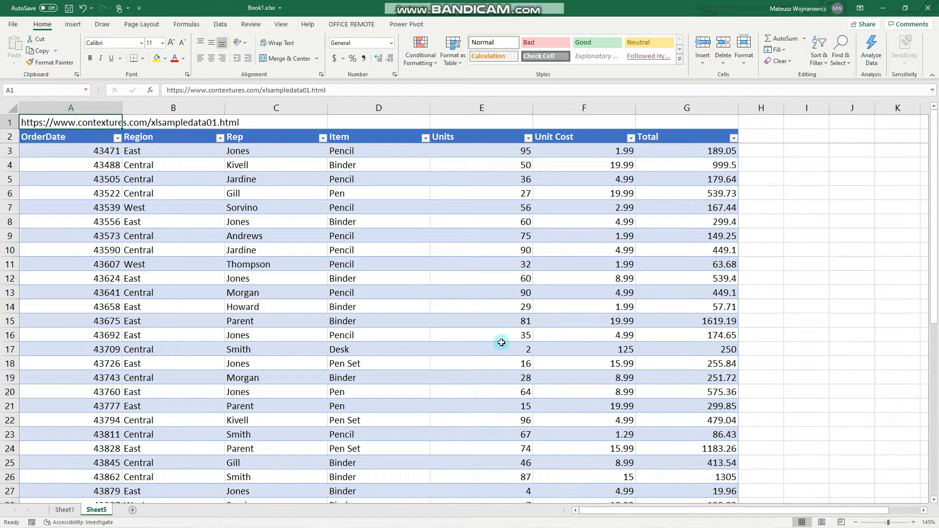
mouse_move(671, 129)
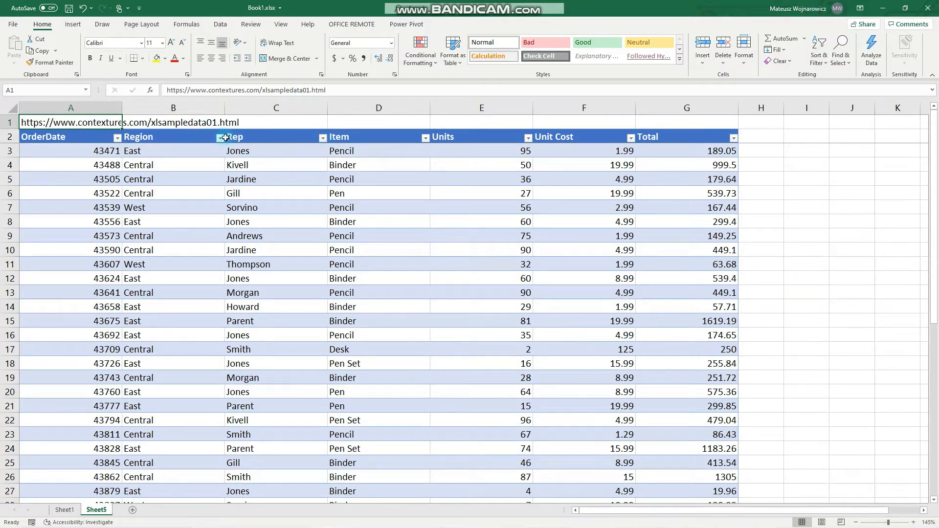
mouse_move(200, 290)
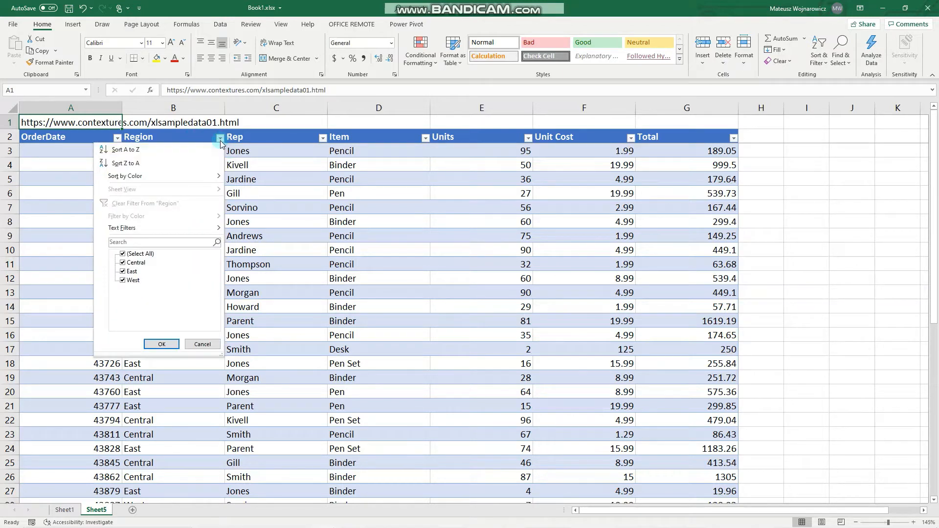
mouse_move(88, 211)
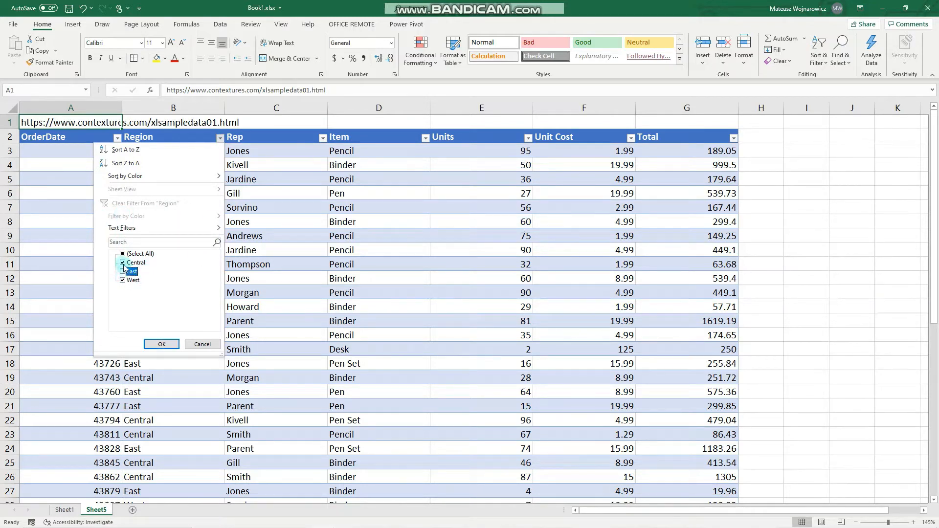
Filter Region to West only, then clear the Region filter.
click(122, 271)
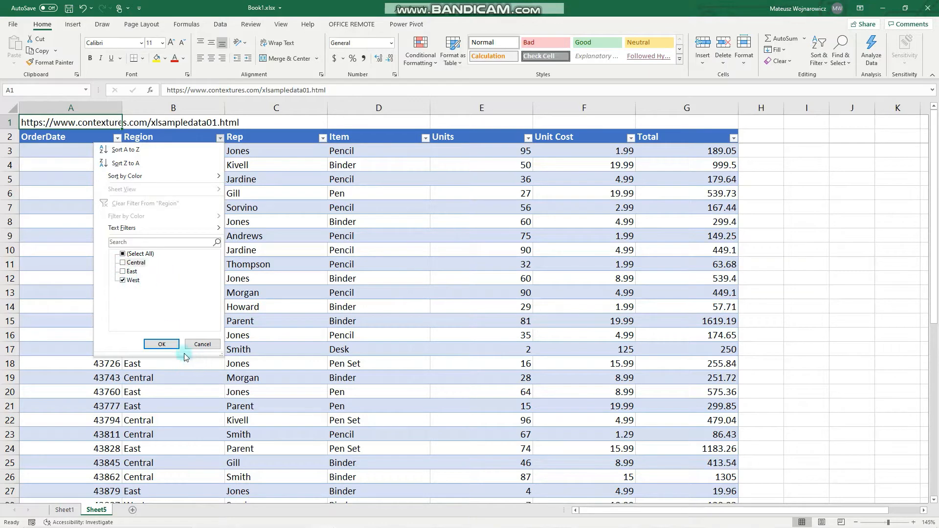
click(161, 344)
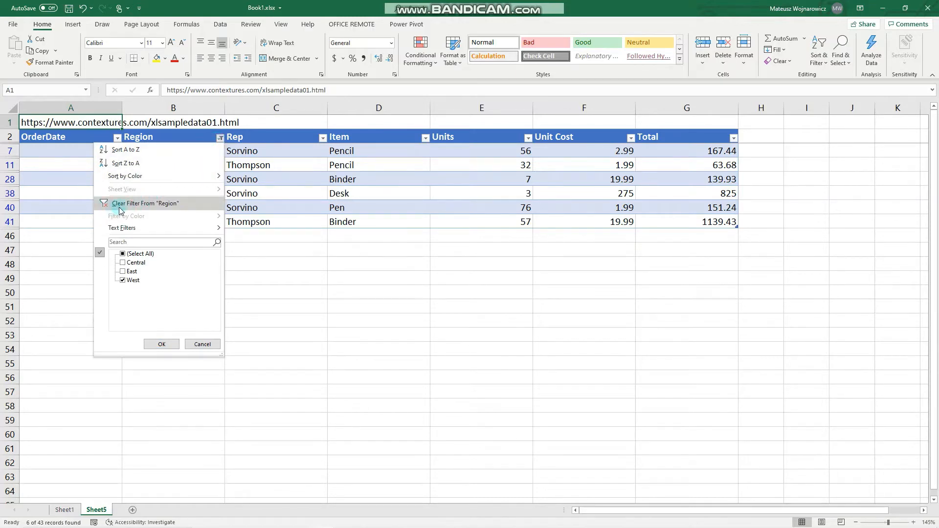
click(145, 203)
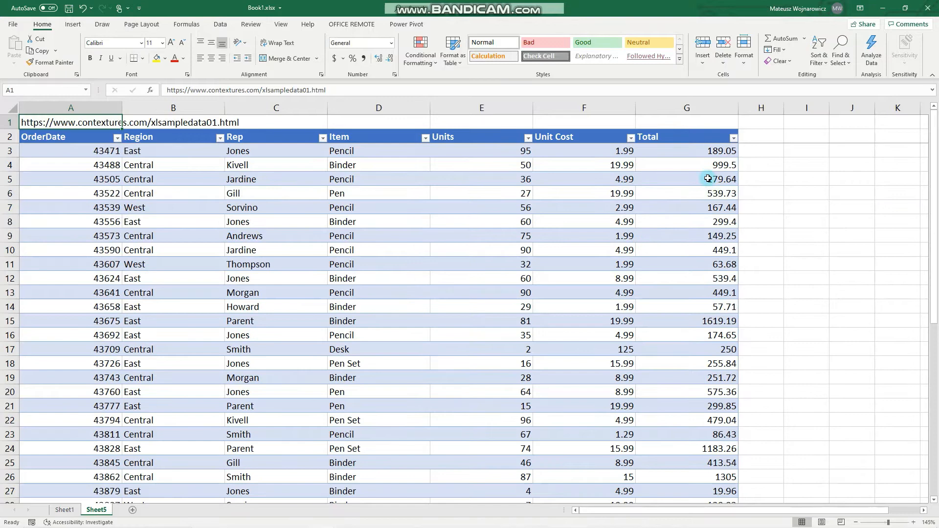
mouse_move(733, 137)
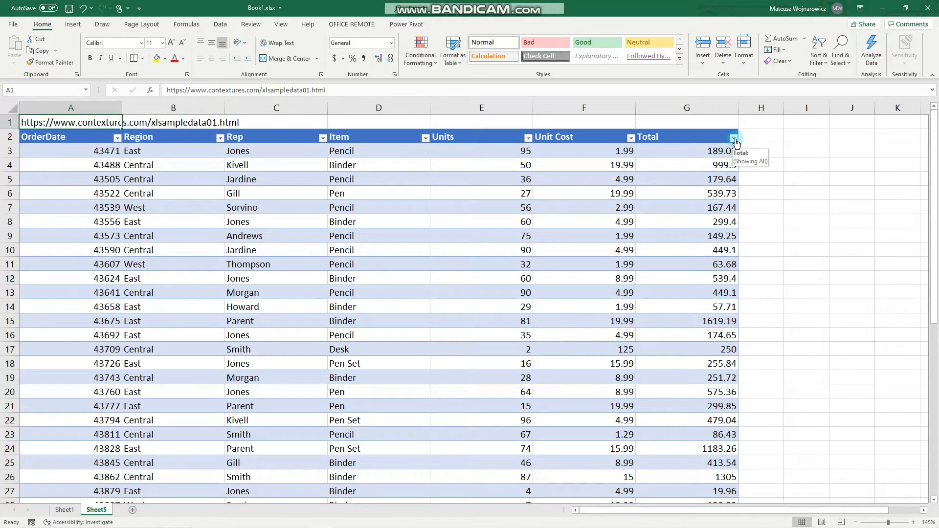
Open the Total column's Custom AutoFilter dialog from Number Filters.
click(734, 136)
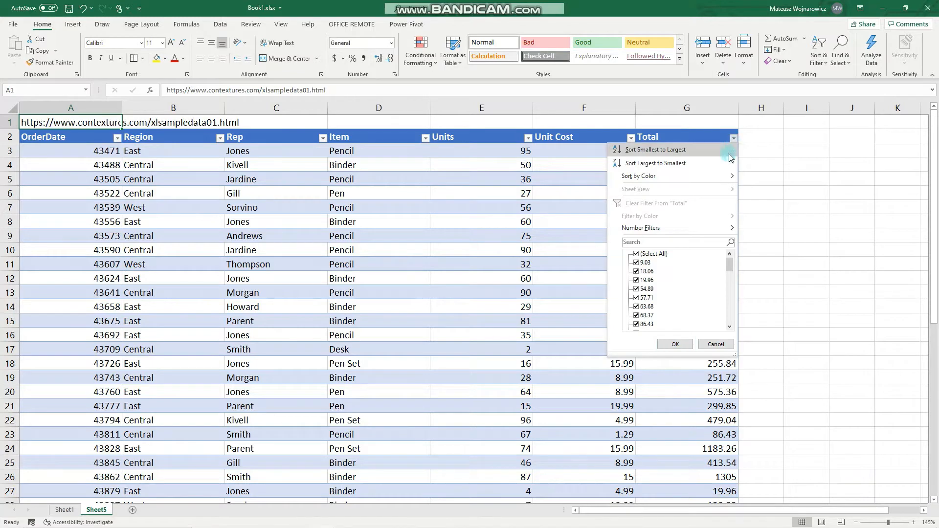
click(640, 227)
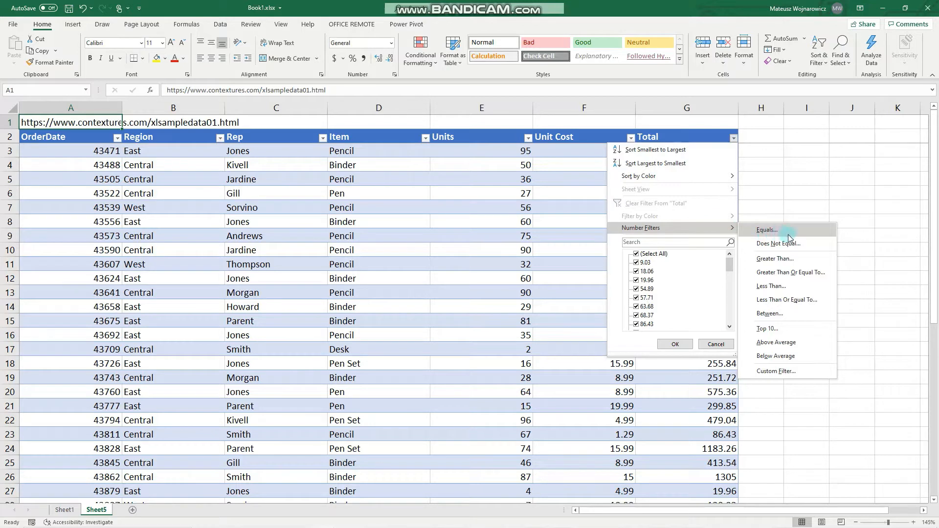
mouse_move(786, 299)
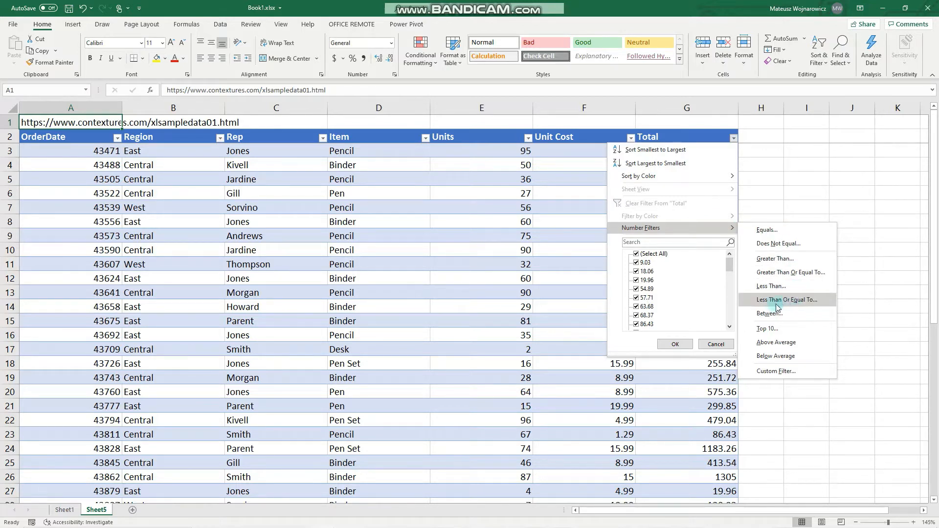
mouse_move(776, 371)
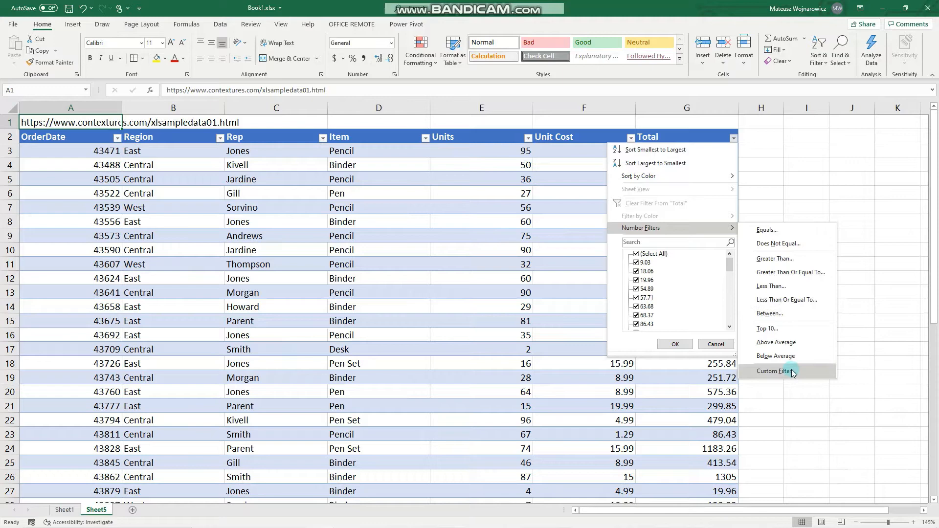
click(774, 371)
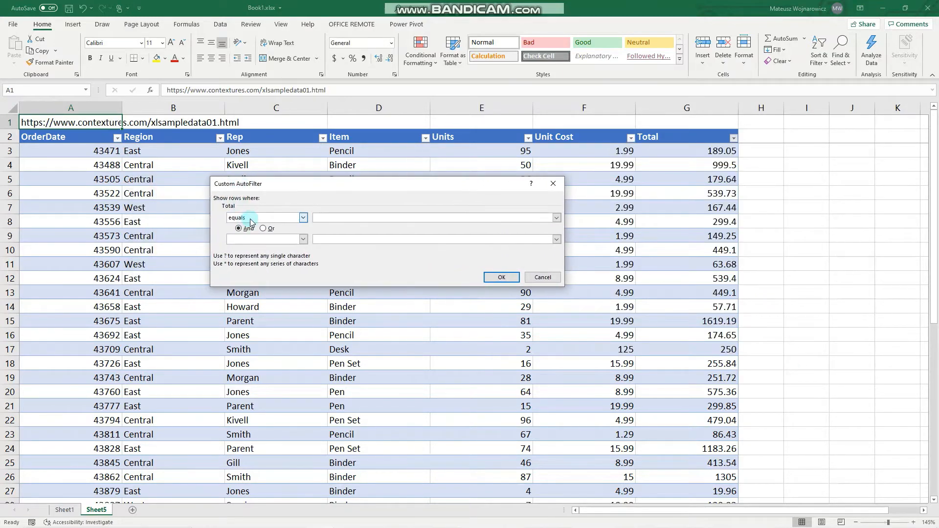
Filter Total to values greater than or equal to 1000 Or less than or equal to 100.
click(303, 217)
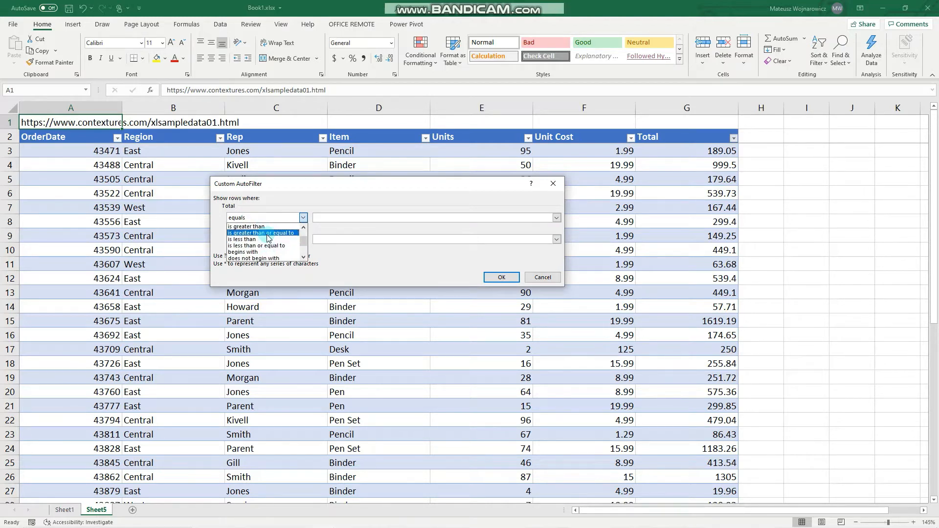
click(262, 232)
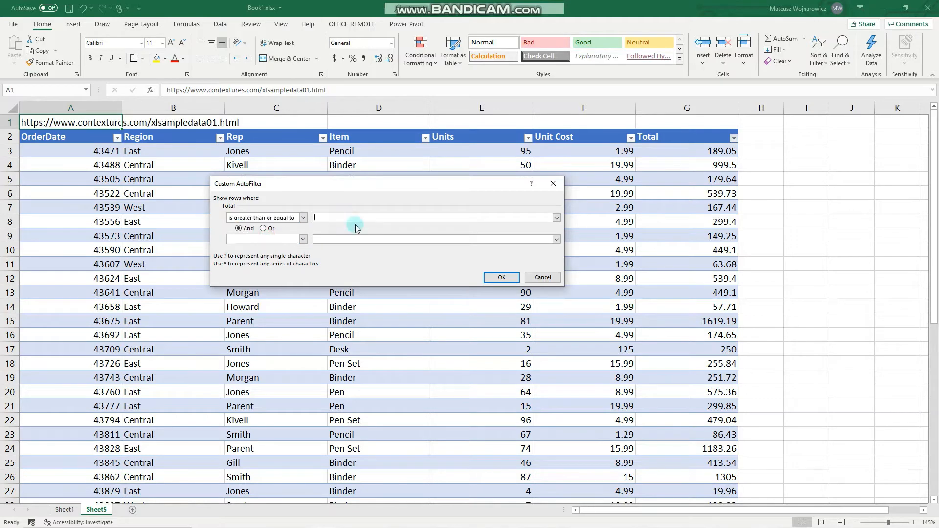
text(1000)
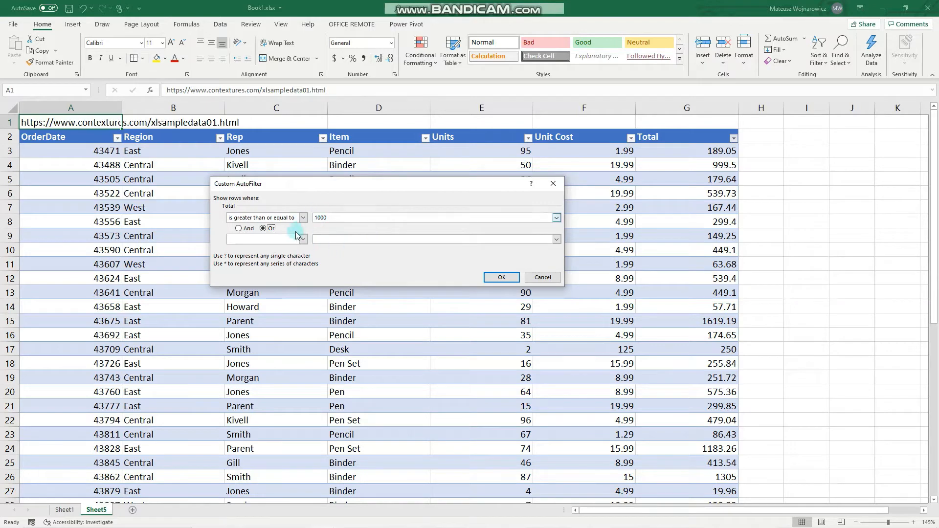
click(302, 239)
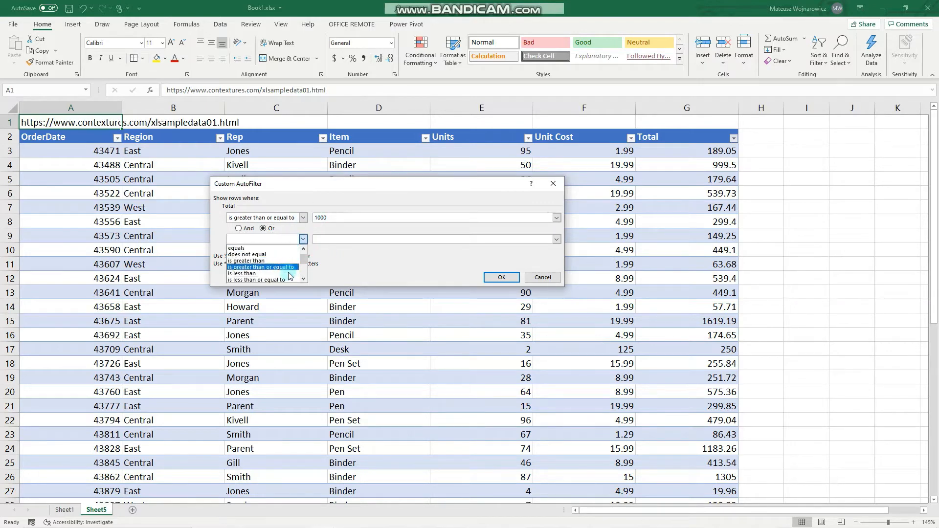
click(252, 280)
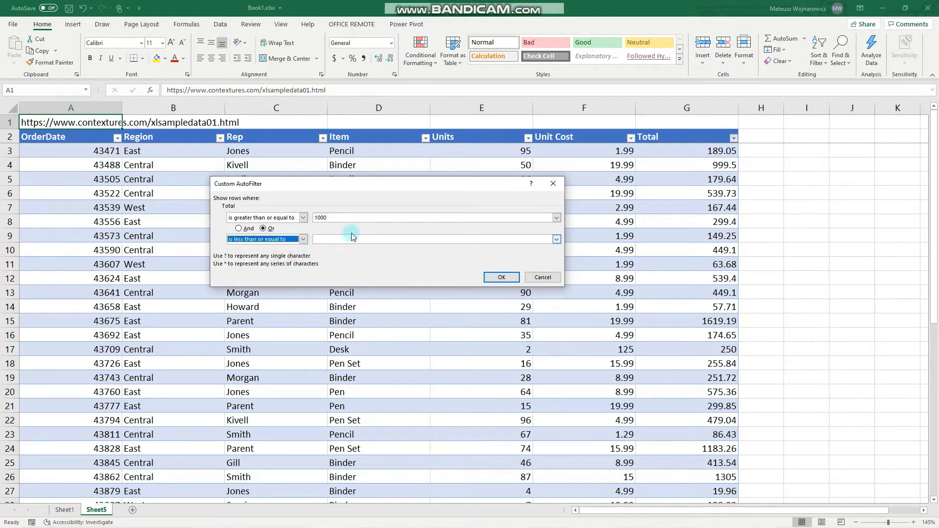
text(1)
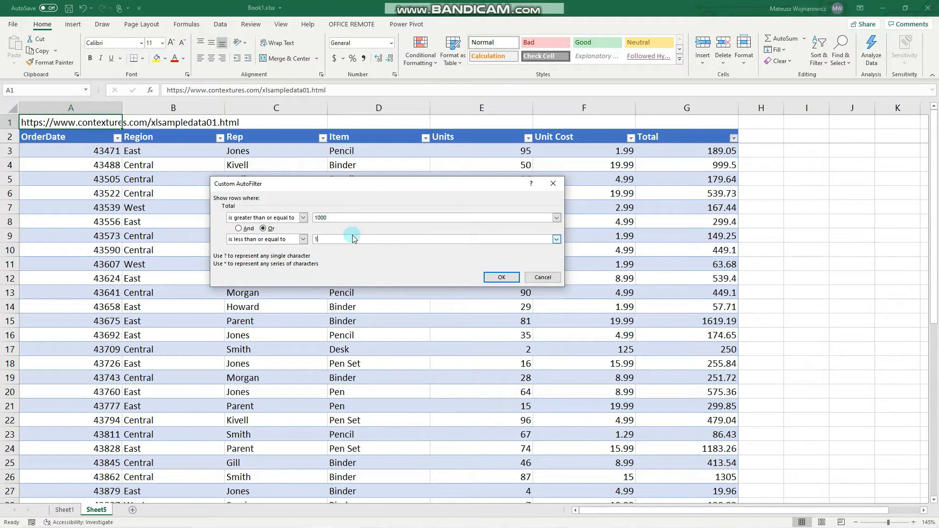
text(00)
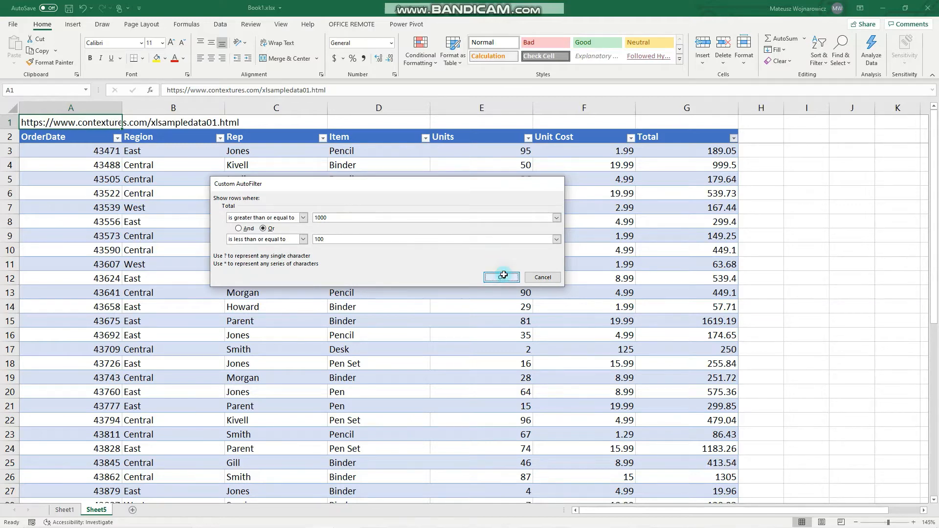
click(501, 277)
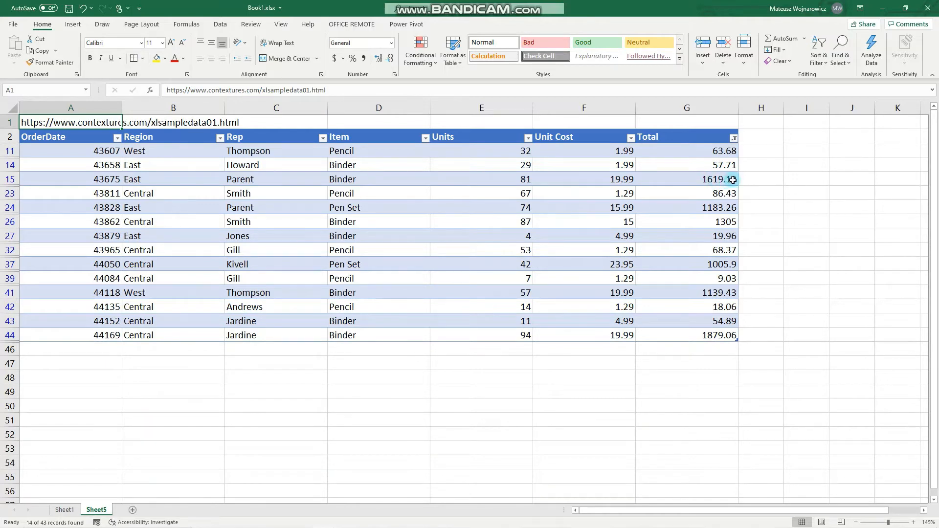
mouse_move(749, 266)
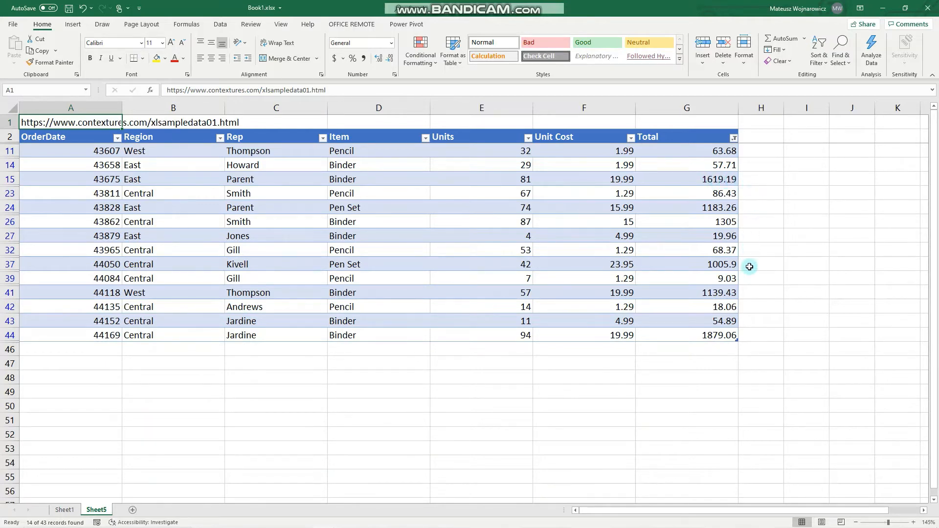
mouse_move(733, 233)
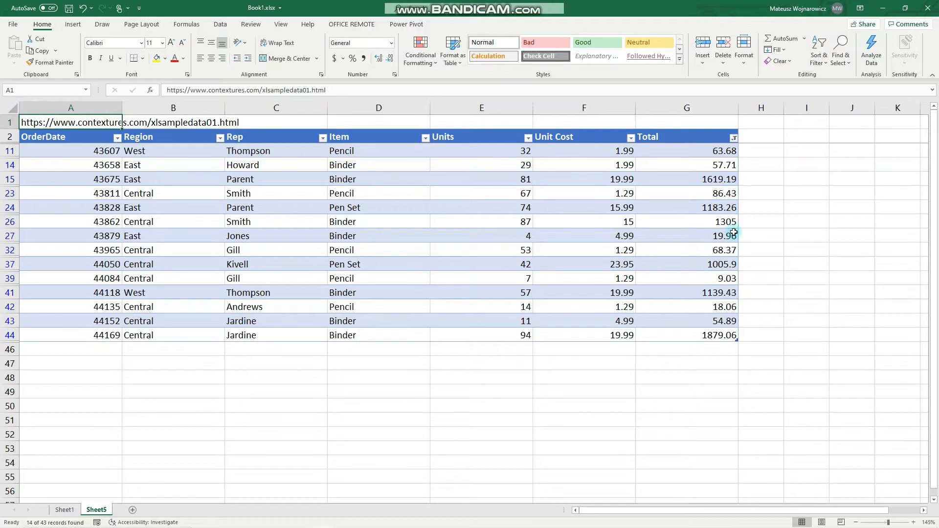
click(733, 136)
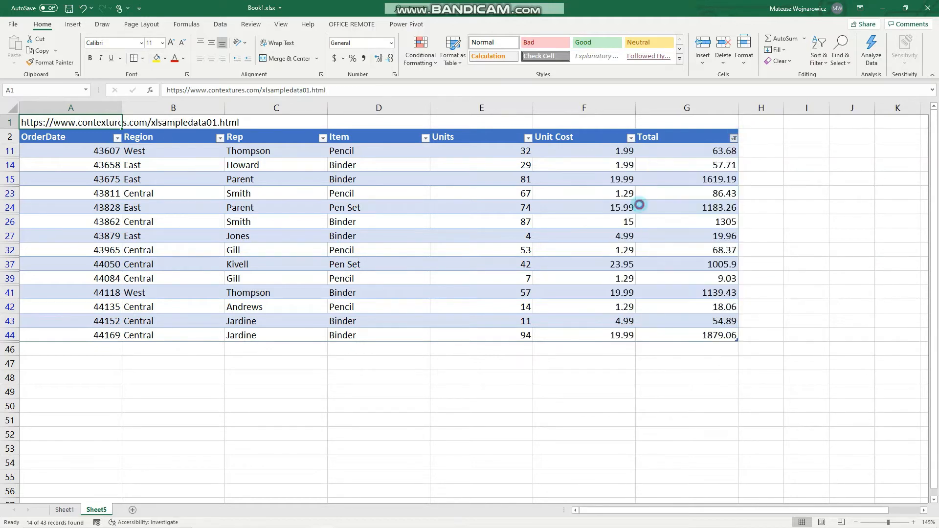
Go to Sheet1 and select a topic in the exam topic list.
click(64, 510)
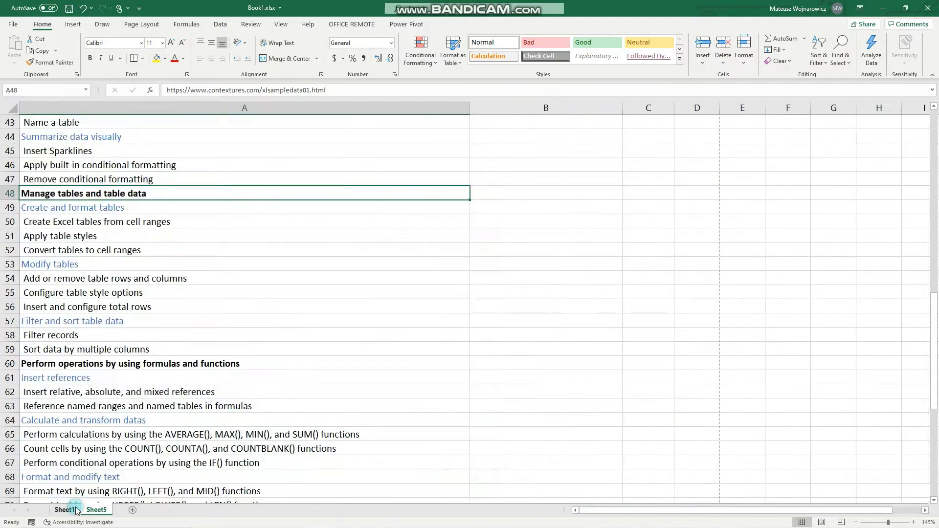
click(64, 510)
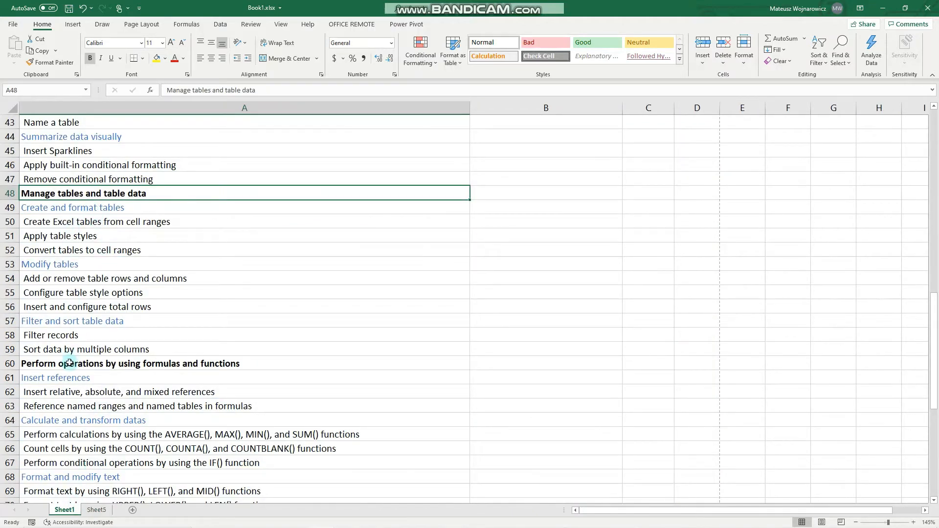
click(85, 349)
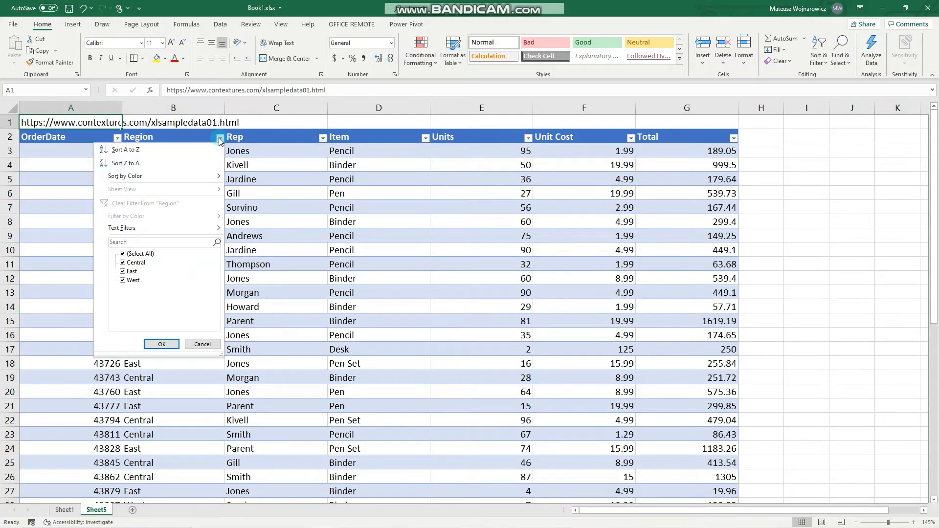
mouse_move(319, 150)
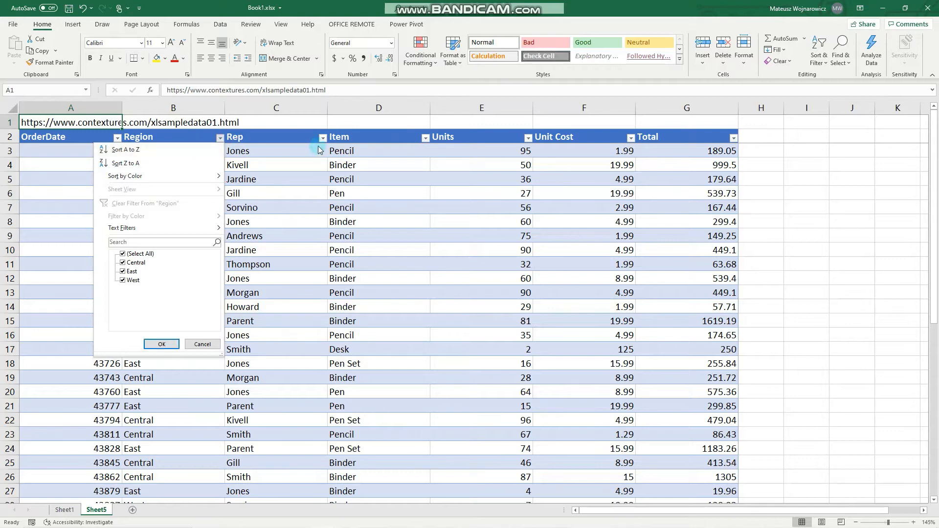
Open the sort and filter options for the Rep column.
click(323, 137)
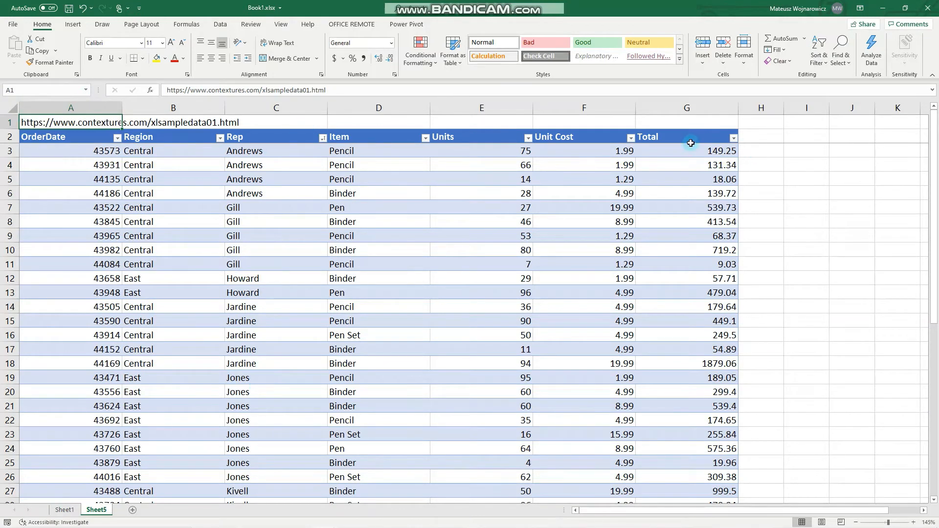
Sort Total smallest to largest, then reopen the Total sort menu.
click(733, 138)
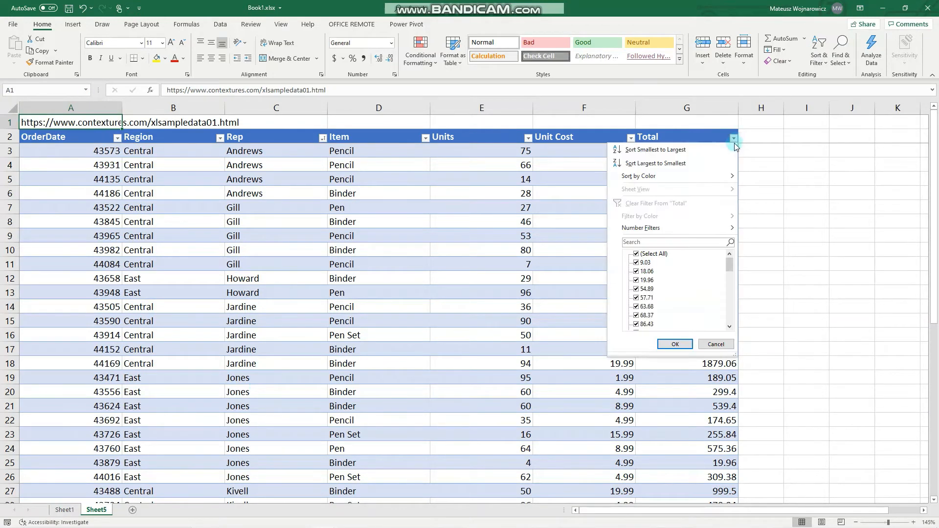
mouse_move(656, 150)
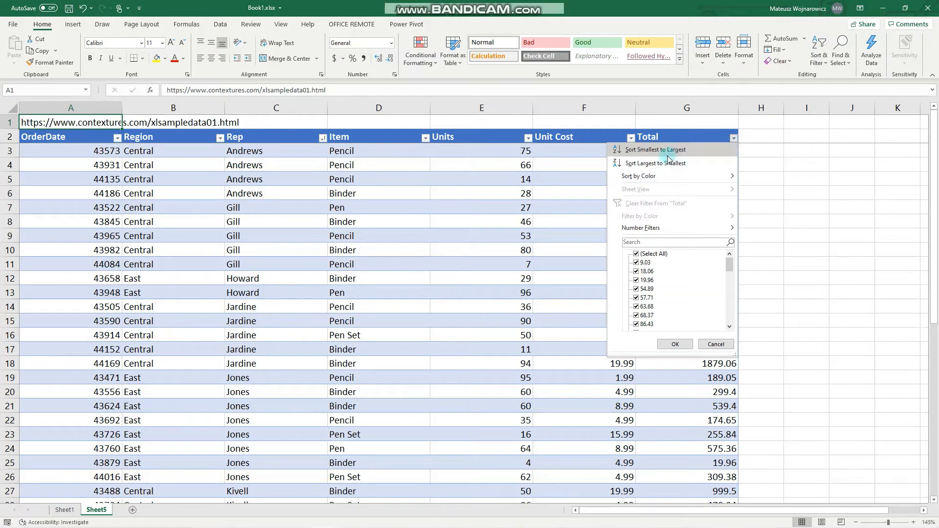
click(656, 149)
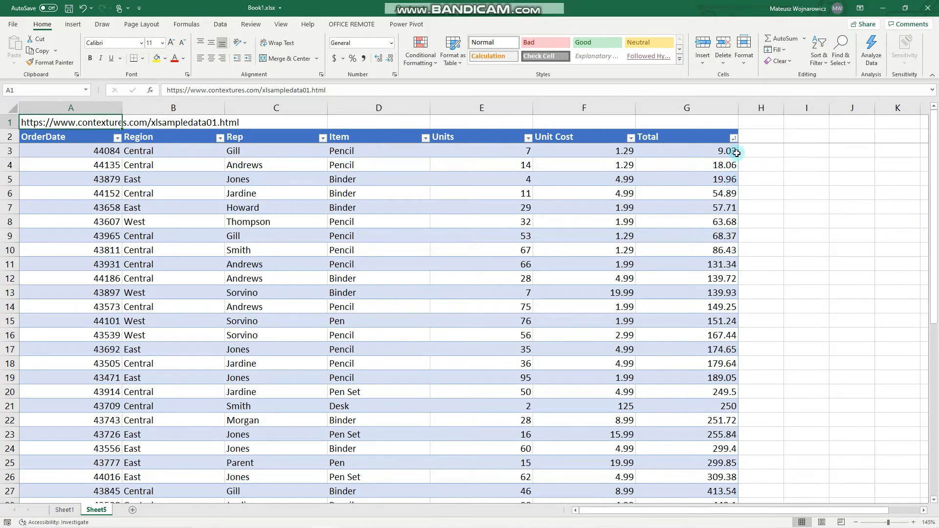
click(733, 136)
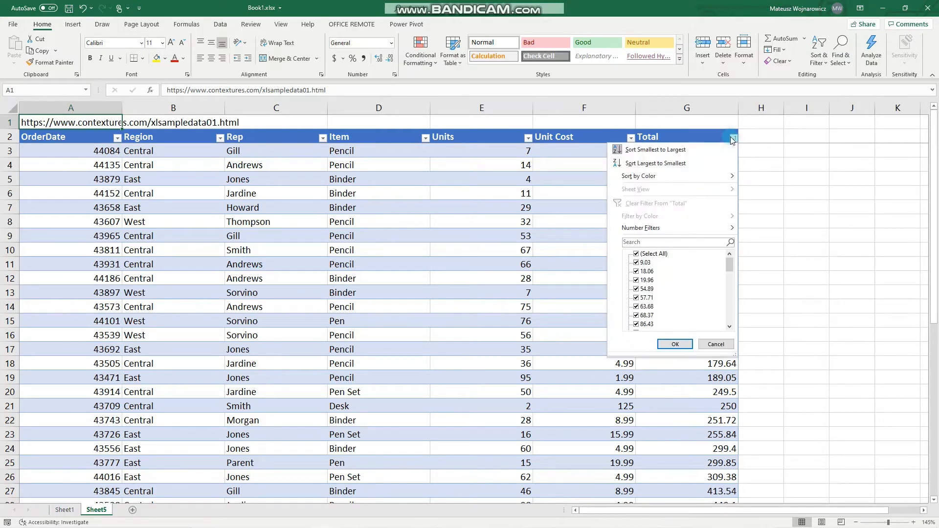
mouse_move(401, 99)
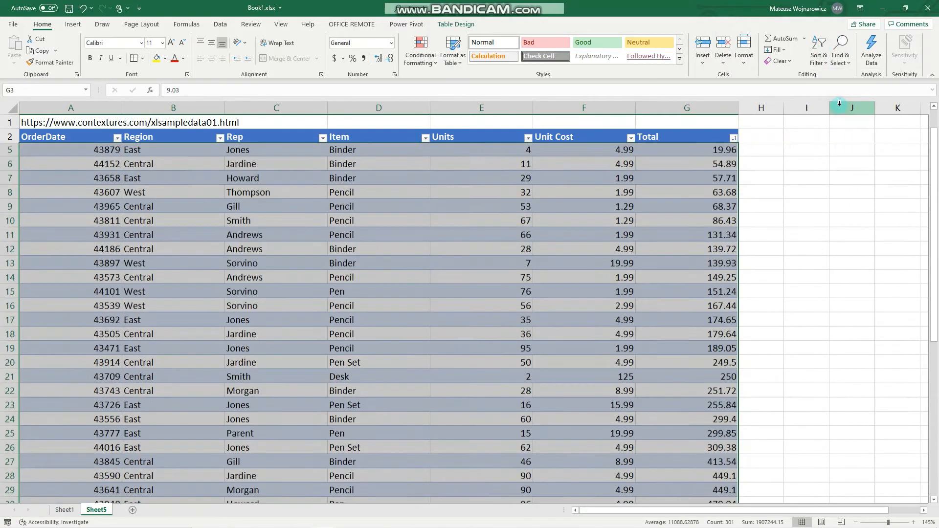
Open Custom Sort and delete the existing Total sort level.
click(819, 51)
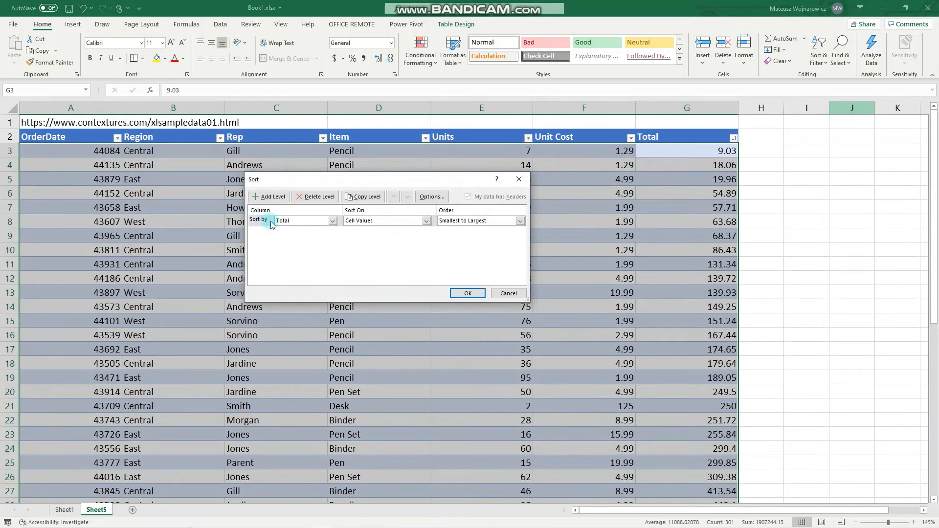
mouse_move(269, 226)
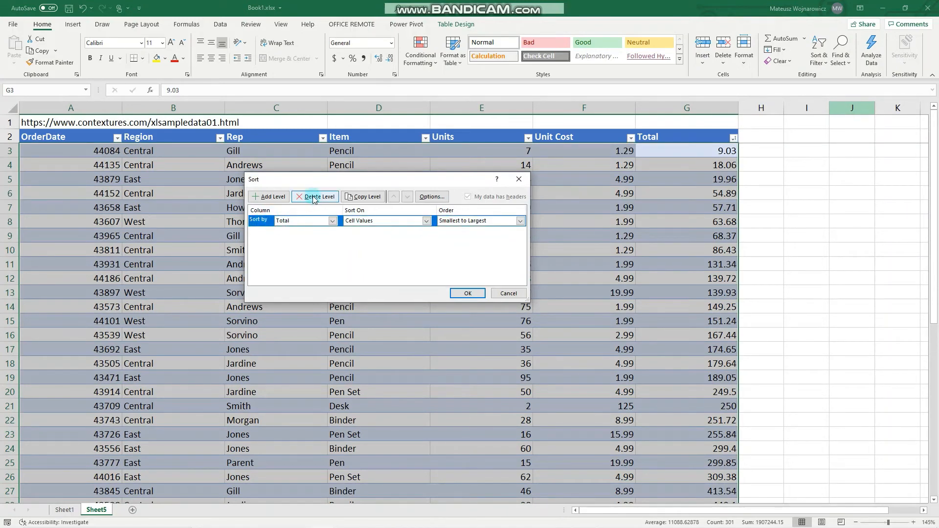
click(316, 197)
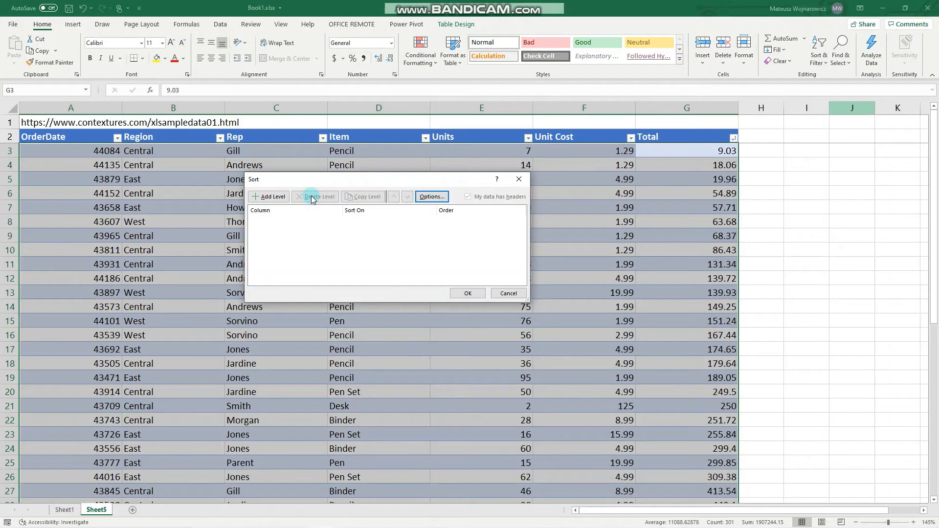
mouse_move(286, 211)
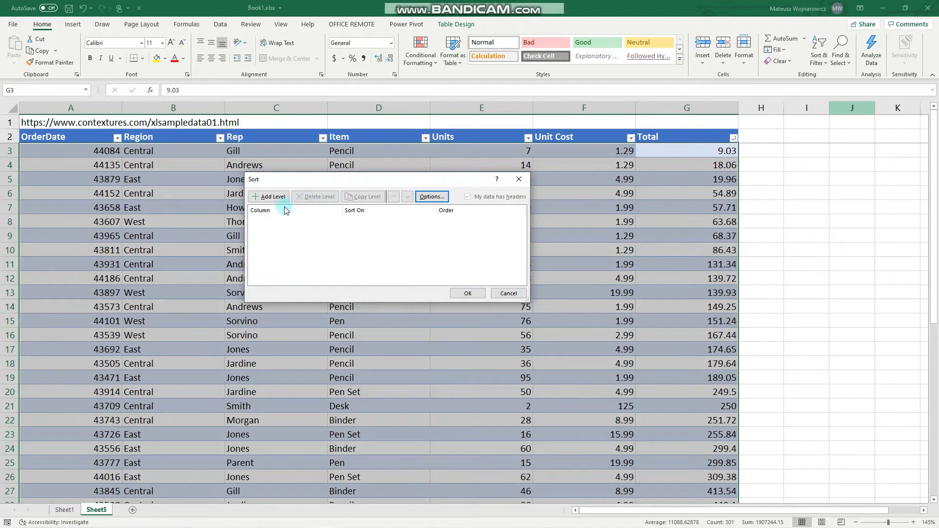
mouse_move(282, 182)
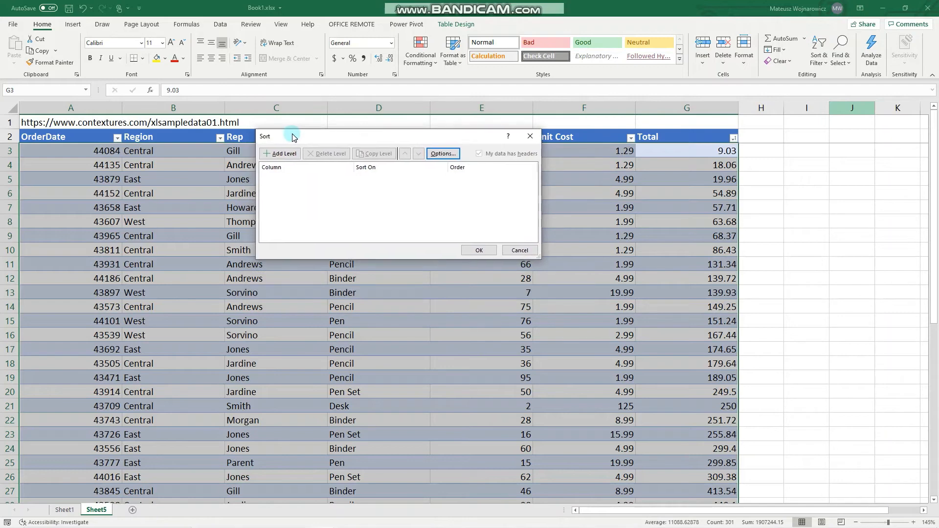
mouse_move(299, 173)
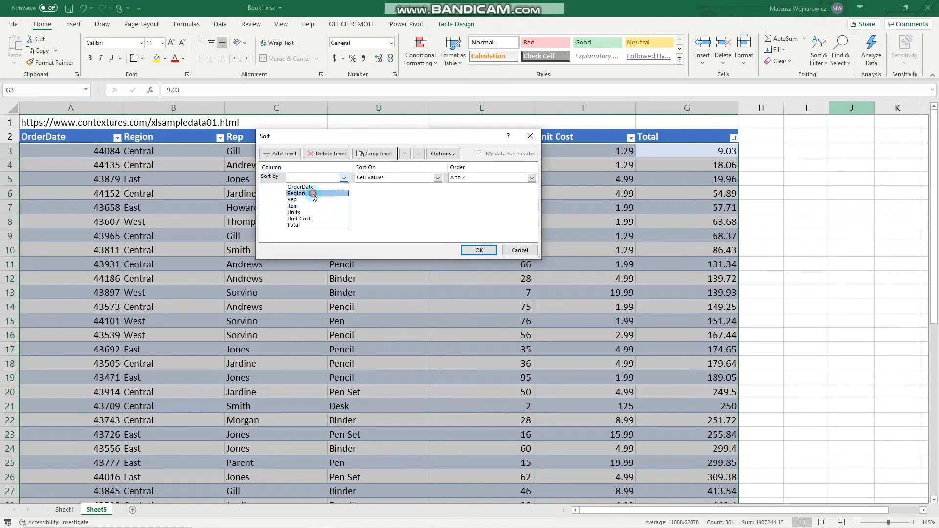
Choose Region as the first sort level, add Rep, and order Total largest to smallest.
click(298, 192)
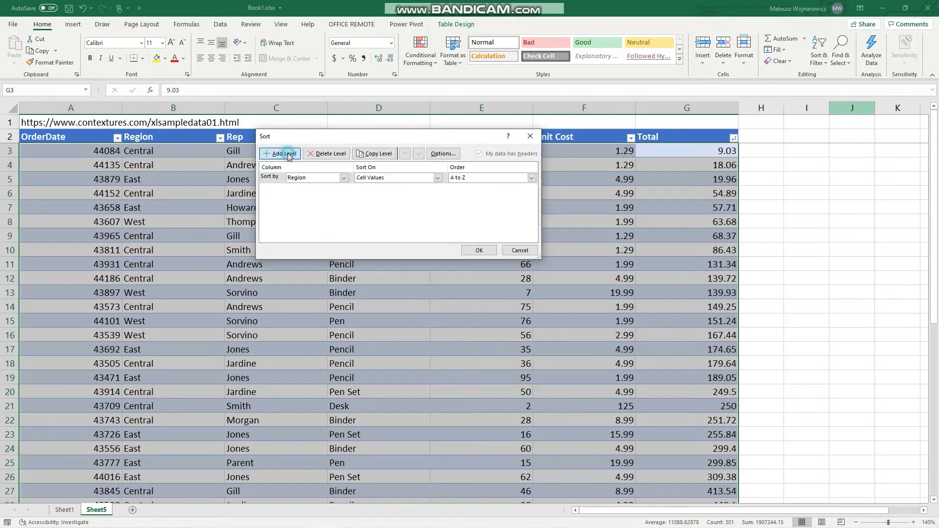
click(280, 153)
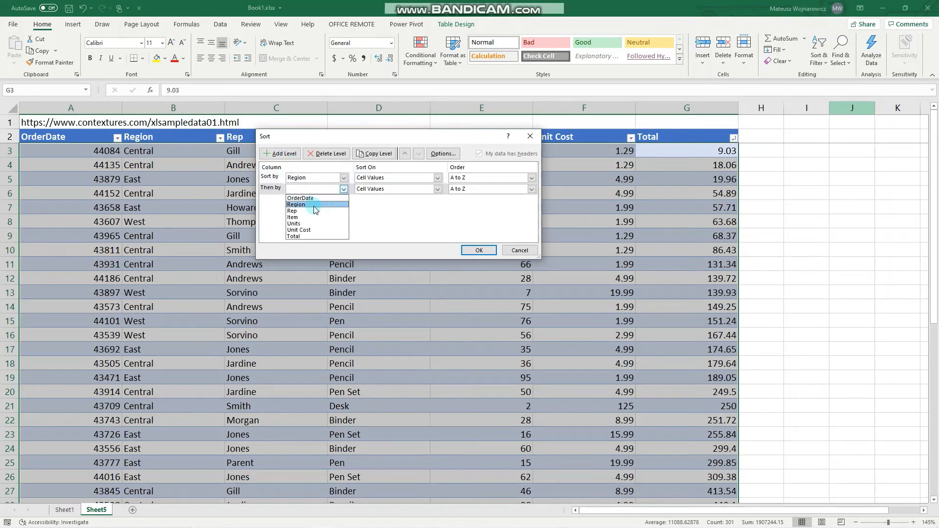
click(293, 211)
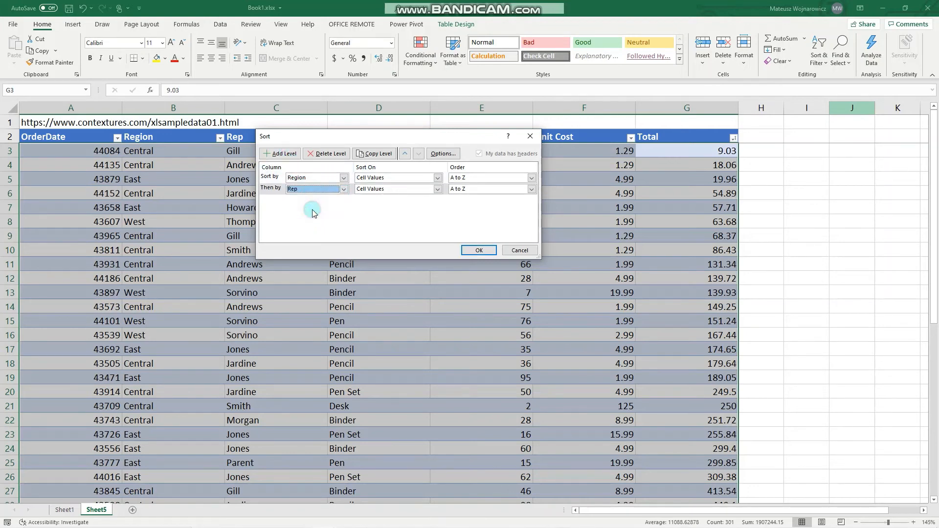
mouse_move(293, 166)
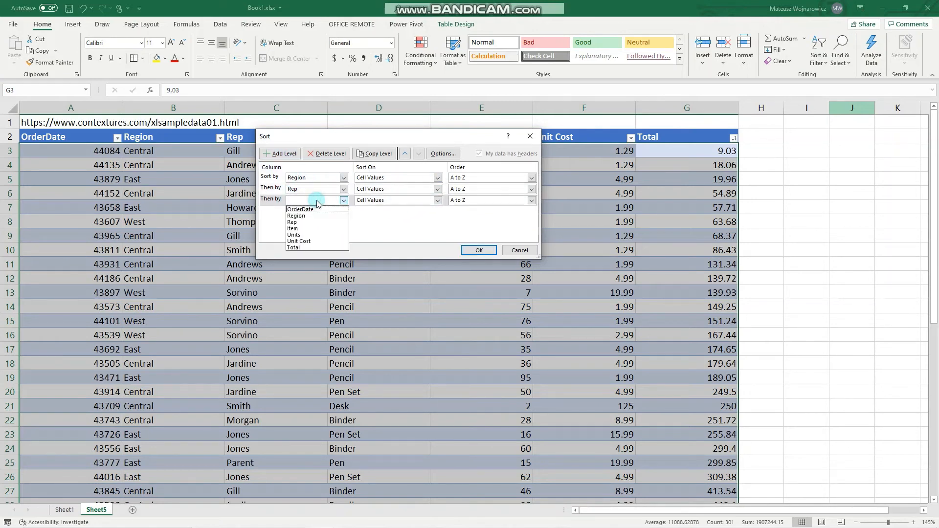
mouse_move(294, 234)
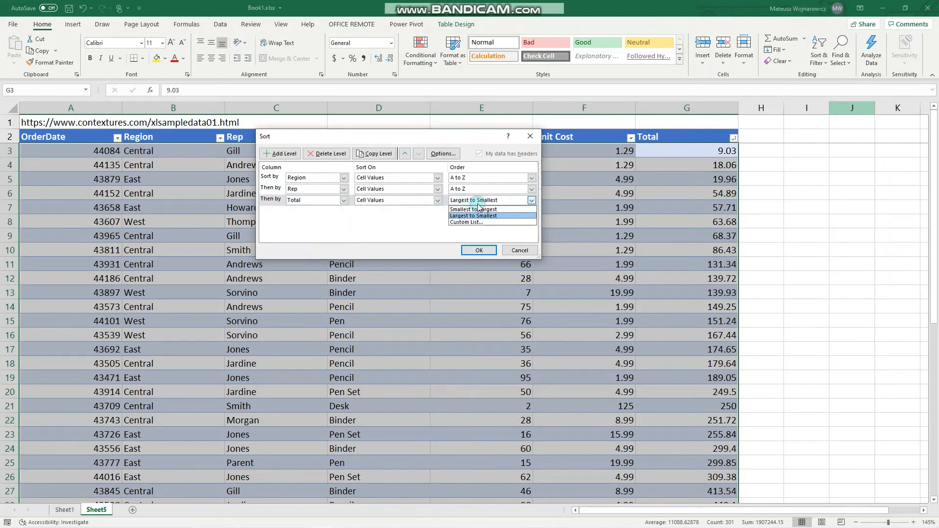
click(472, 216)
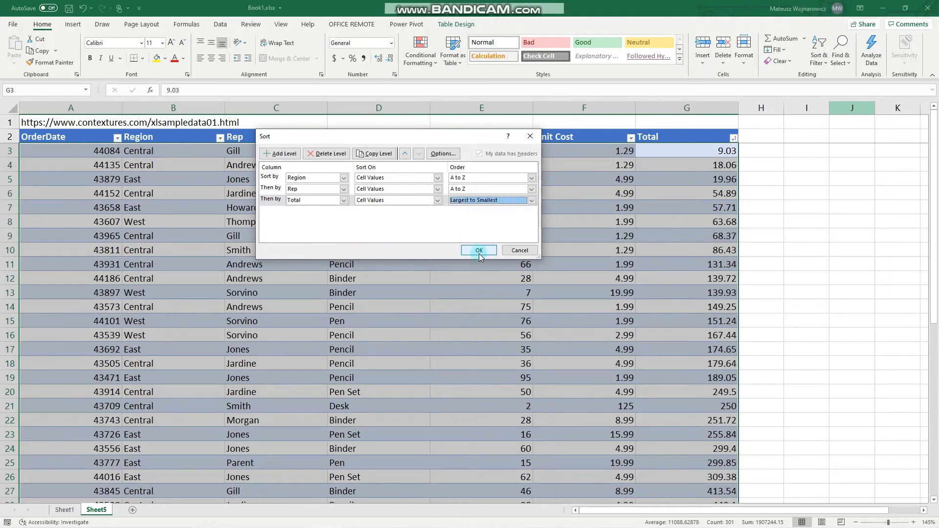
mouse_move(334, 168)
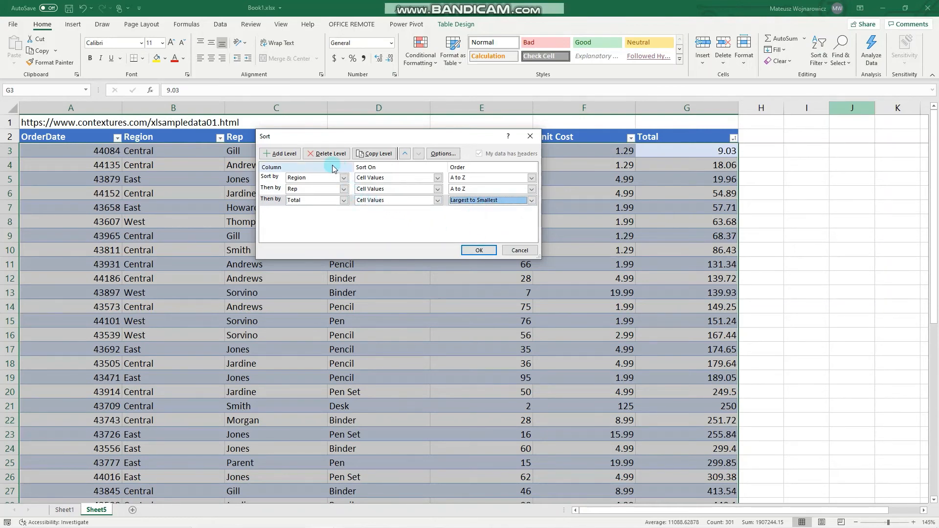
Move the Total level up and back below Rep, then apply the sort.
click(293, 189)
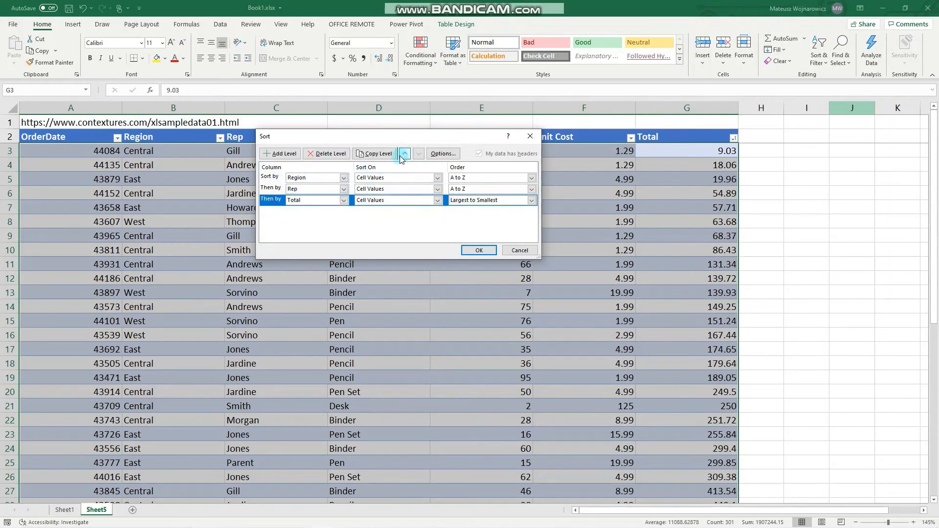
click(405, 153)
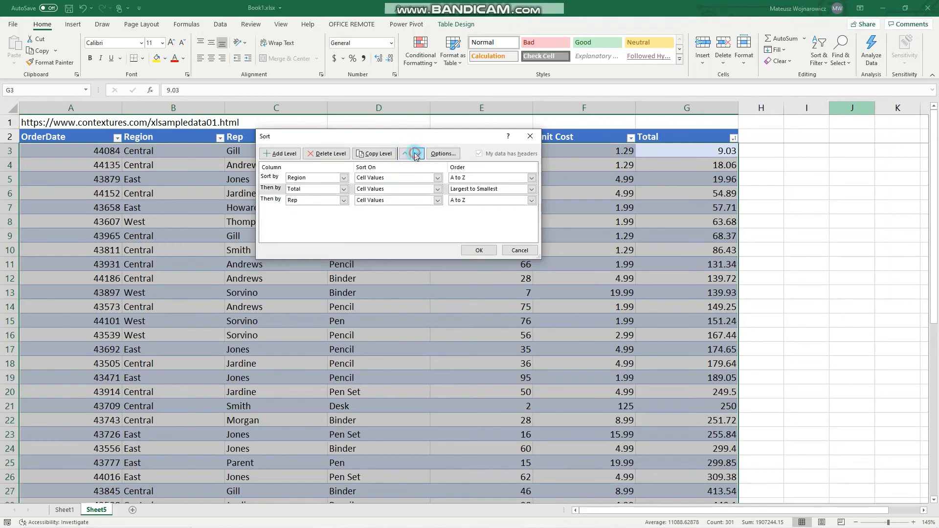
click(413, 153)
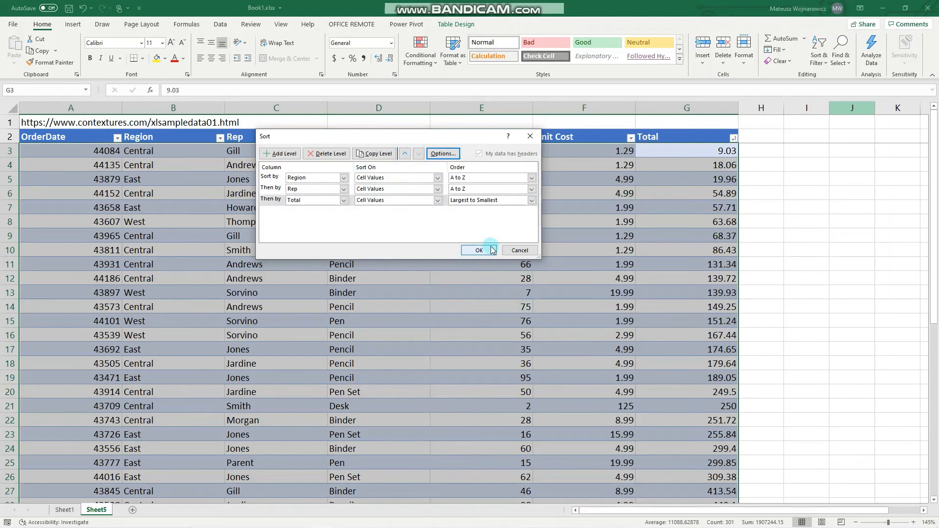
click(478, 250)
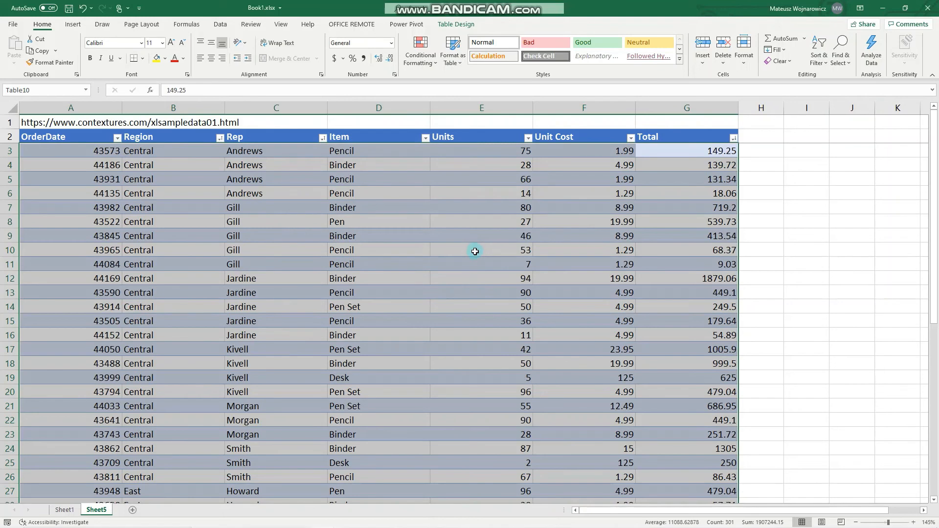
scroll(down, 3)
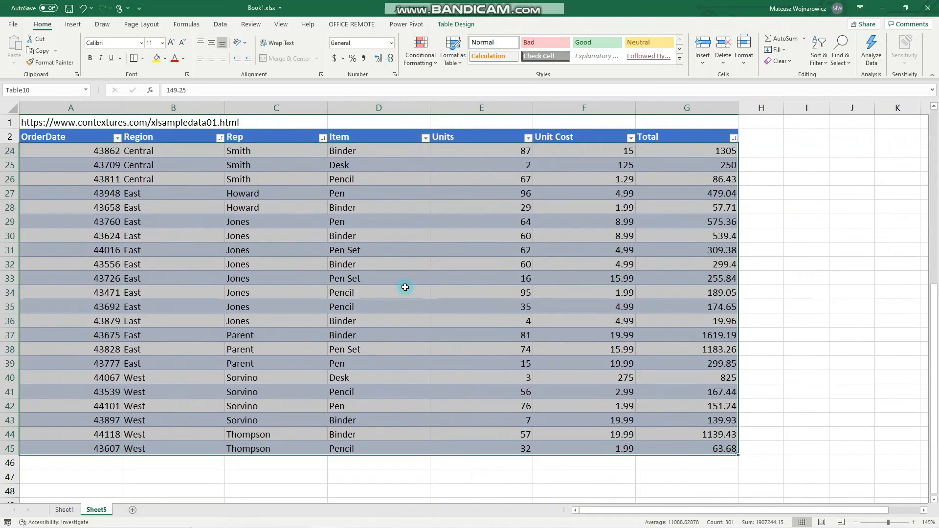
scroll(up, 3)
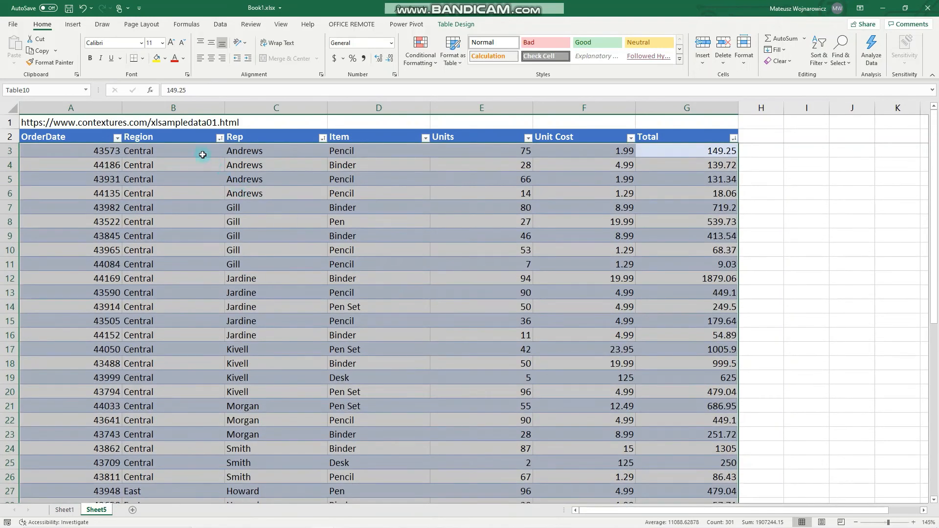
mouse_move(326, 374)
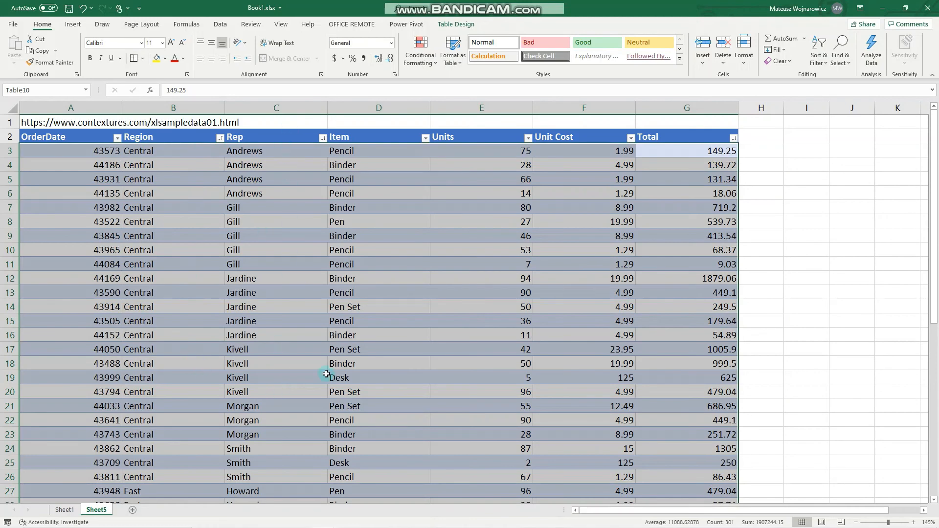
mouse_move(733, 192)
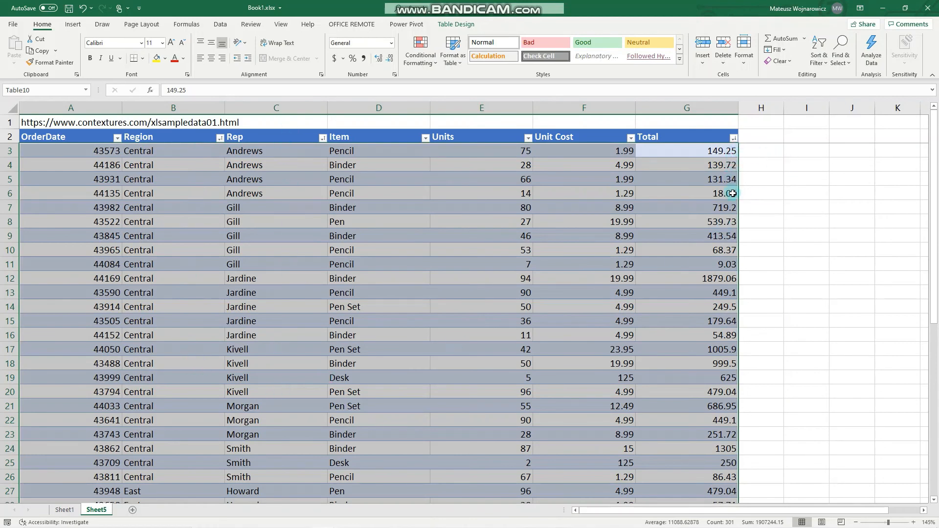
drag(275, 151, 276, 165)
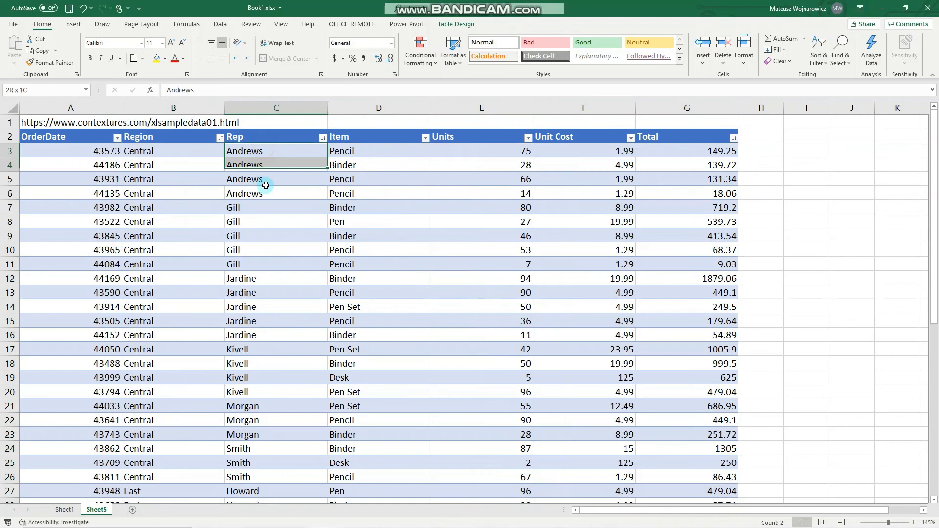
click(687, 150)
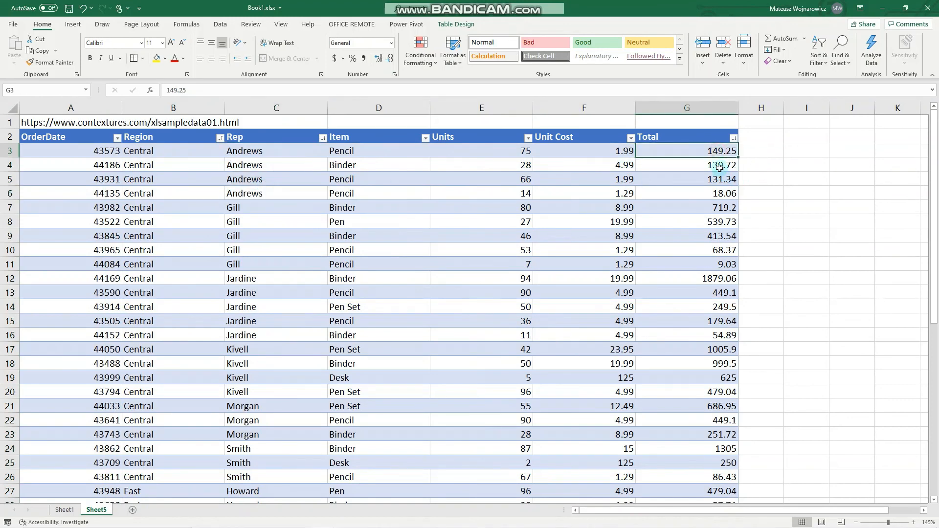
click(686, 192)
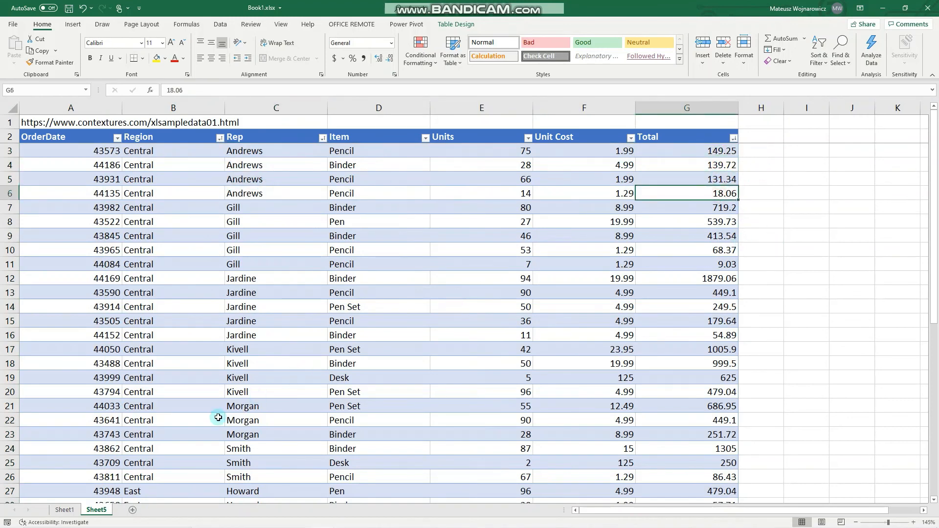
mouse_move(306, 166)
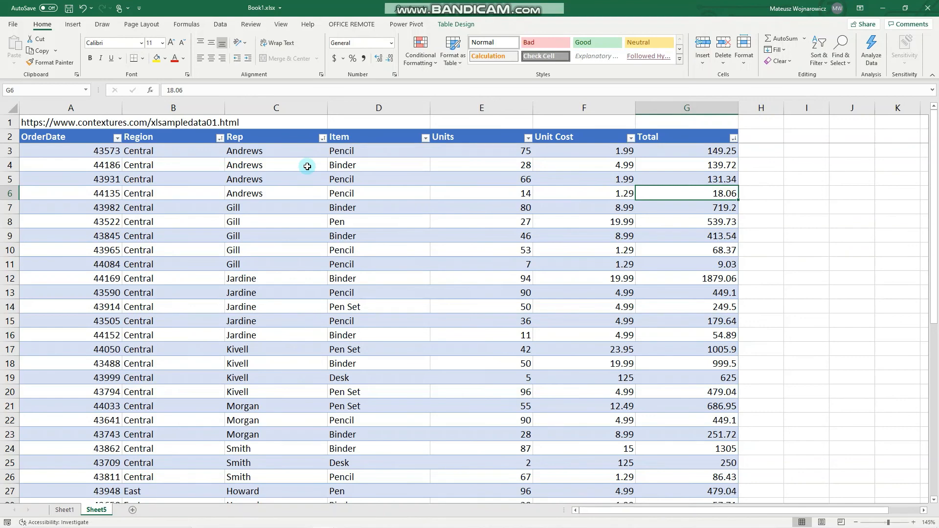
mouse_move(302, 153)
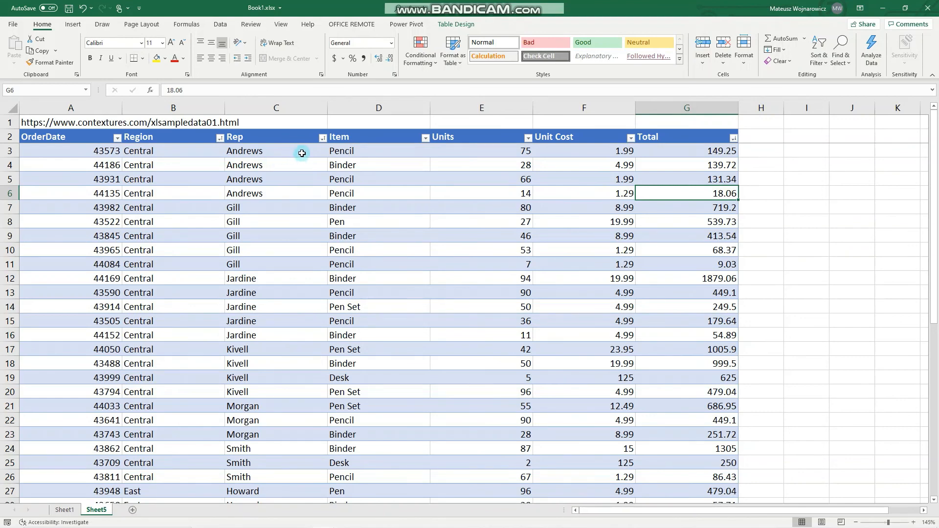